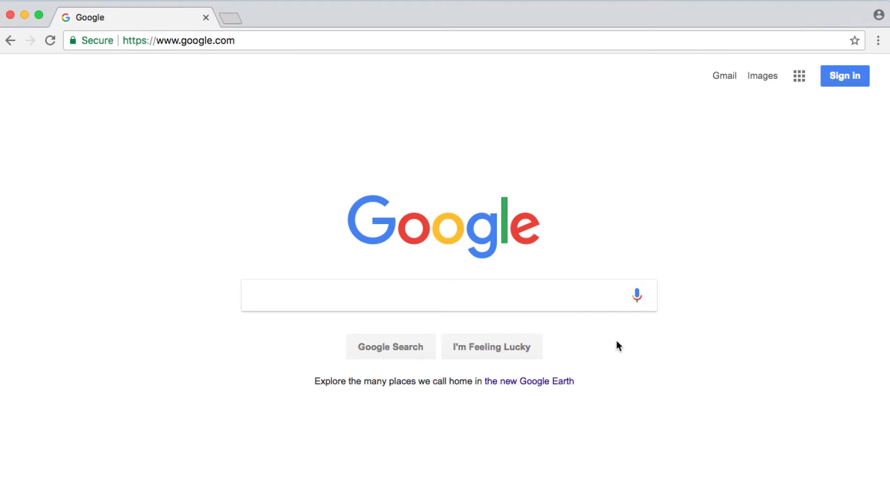
Search Google for amoyshare to find the AmoyShare multimedia software site
text(amoyshare)
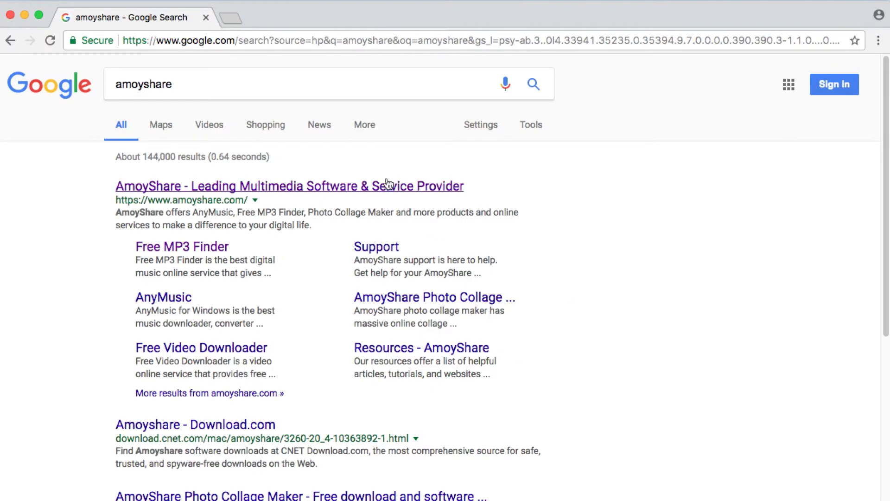
Go to the AmoyShare site and its Online Free MP3 Finder page via the Music menu
click(289, 185)
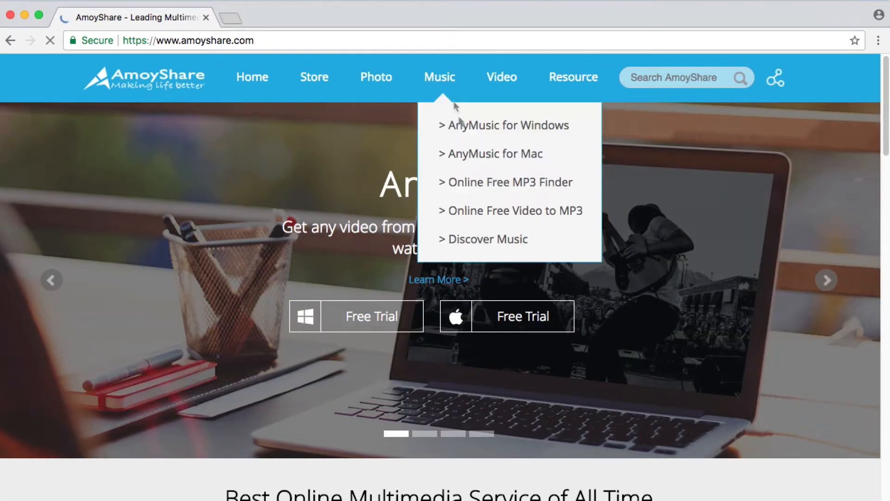
click(510, 182)
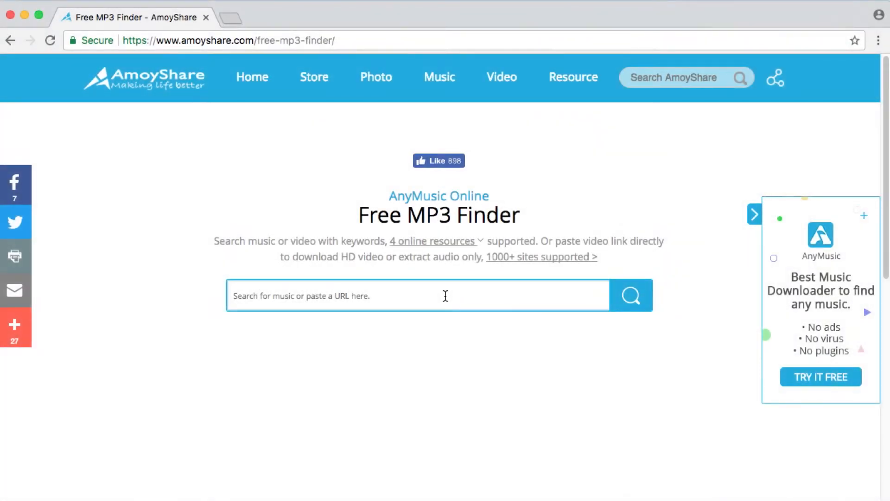
Search Free MP3 Finder for diamonds and skim the YouTube results
text(diamonds)
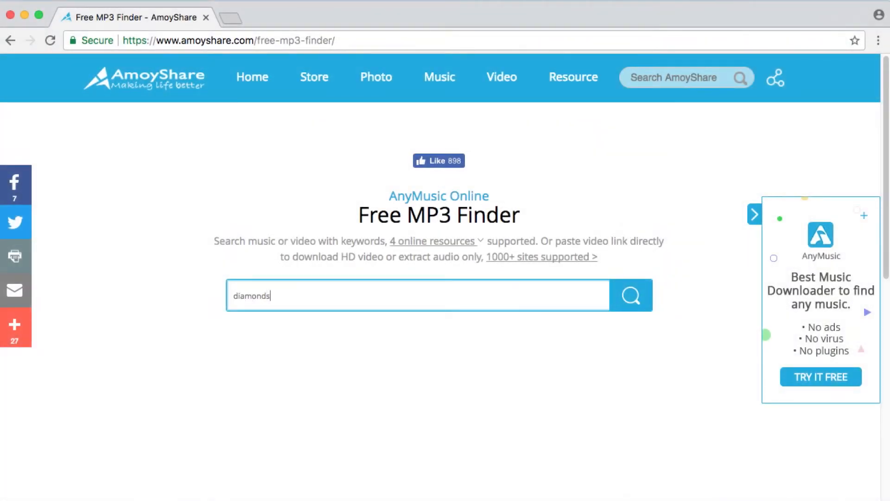
click(630, 295)
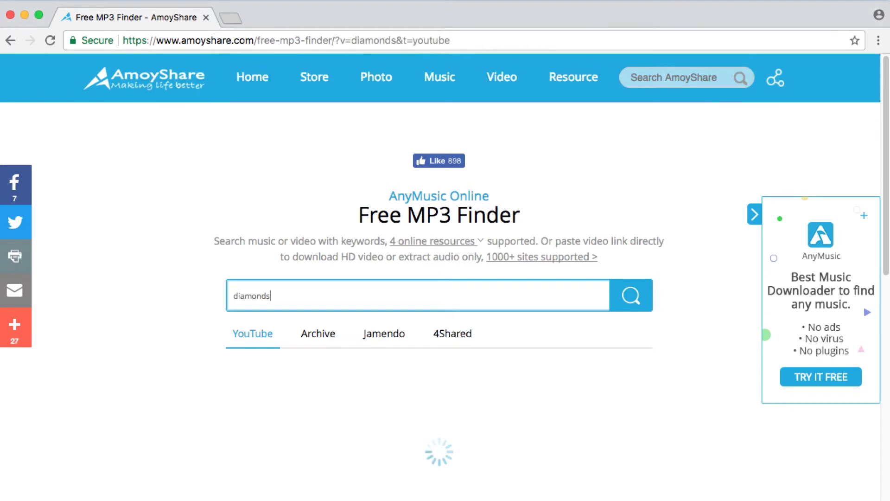
click(631, 295)
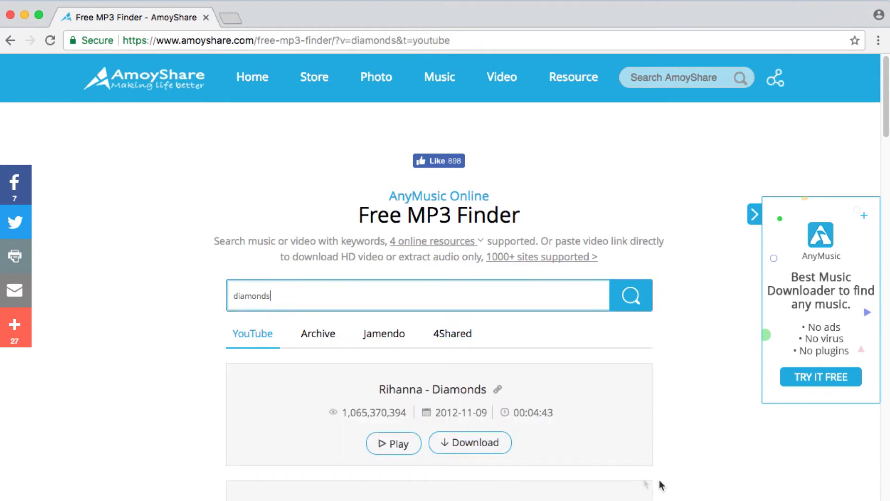
scroll(down, 3)
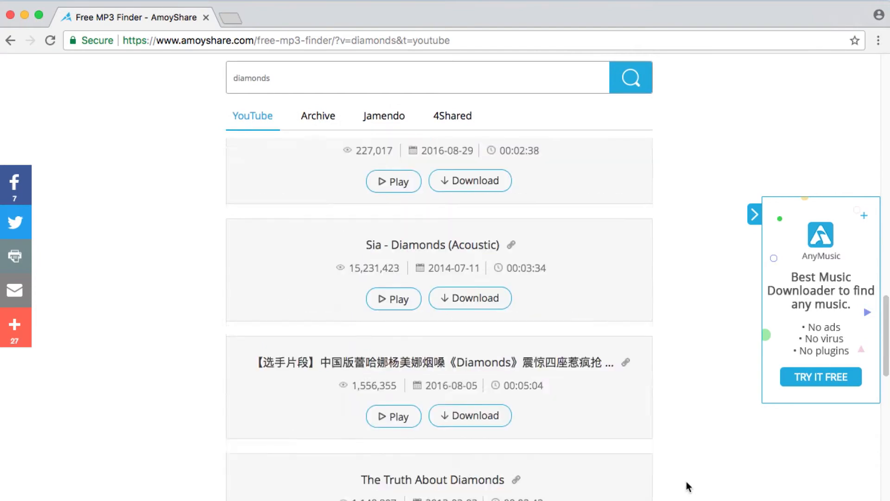
scroll(up, 3)
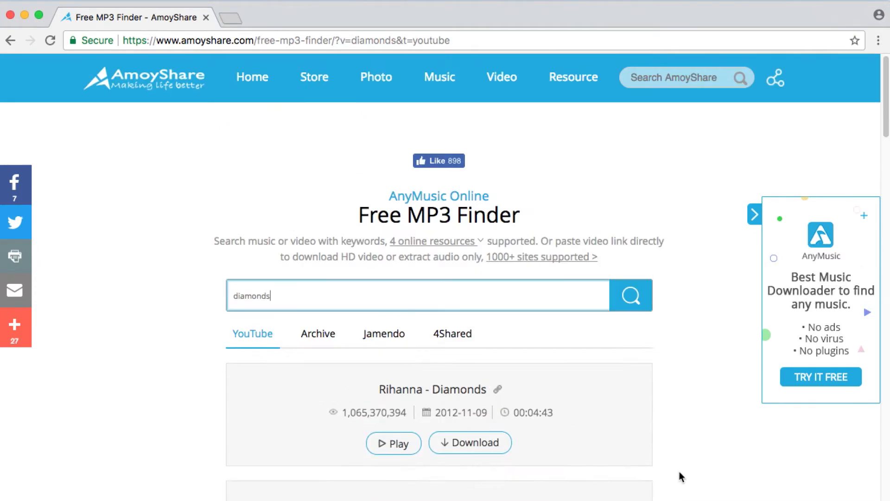
Check the diamonds results on Archive, Jamendo and 4Shared, then settle on YouTube
click(317, 333)
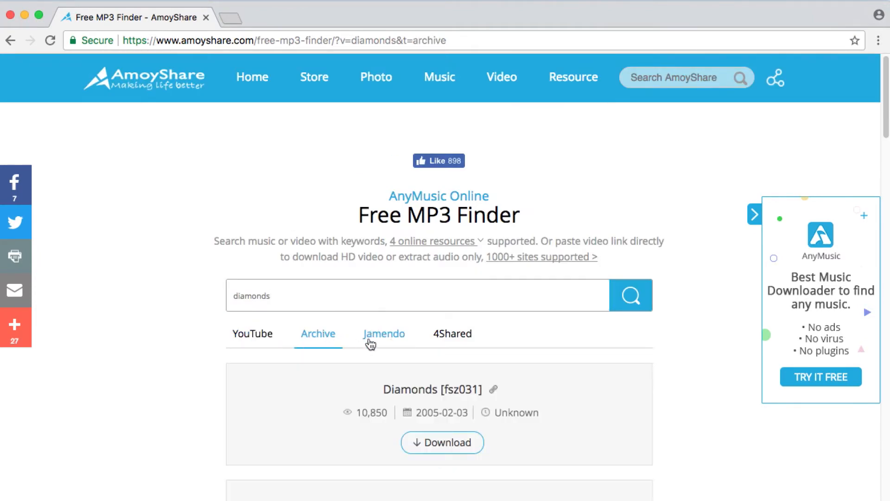
click(384, 333)
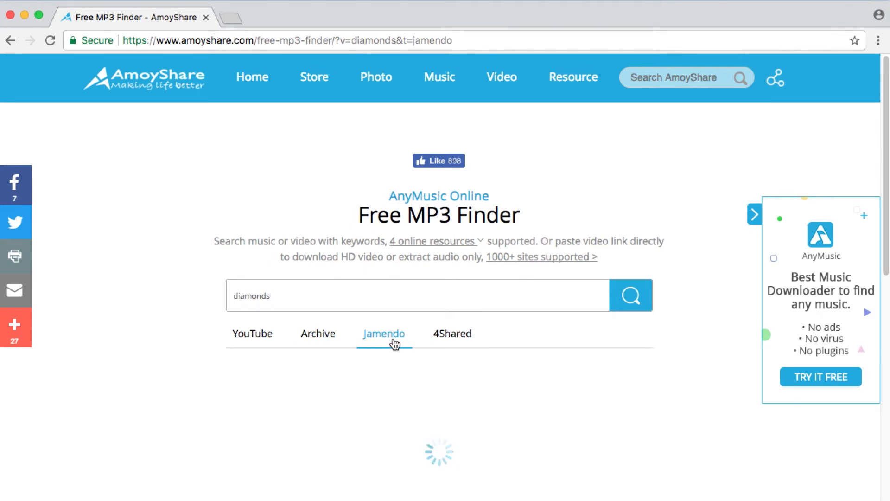
click(451, 333)
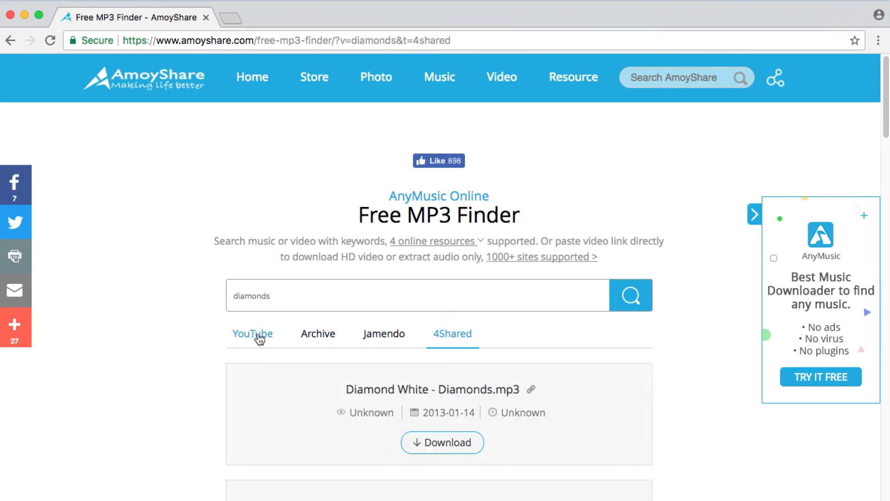
click(251, 332)
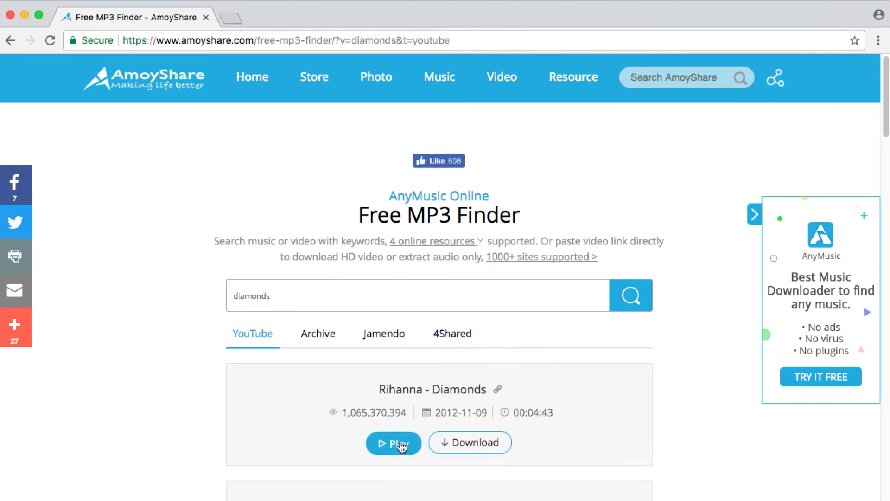
Preview Rihanna - Diamonds and download its 128k MP3 from the Download Audio options
click(393, 443)
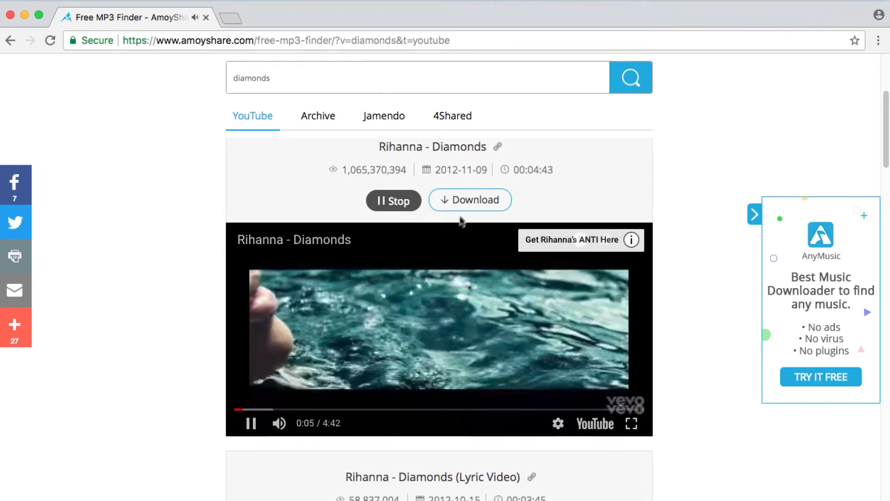
click(469, 200)
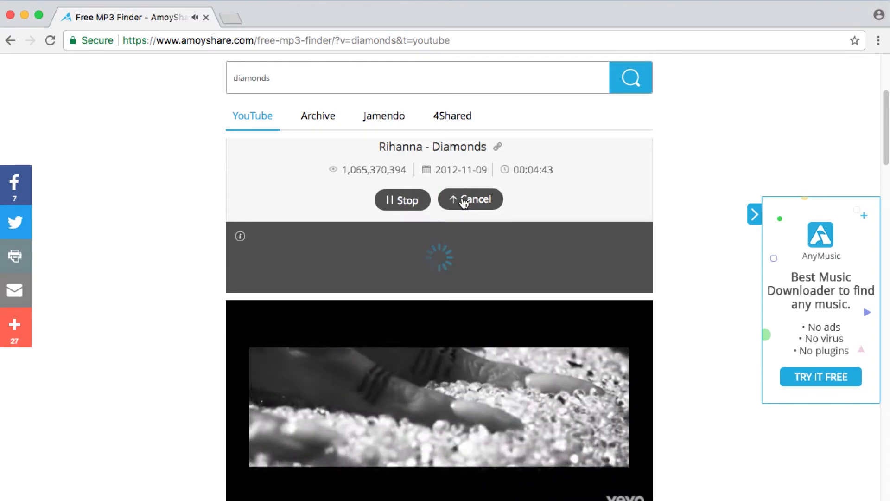
click(470, 199)
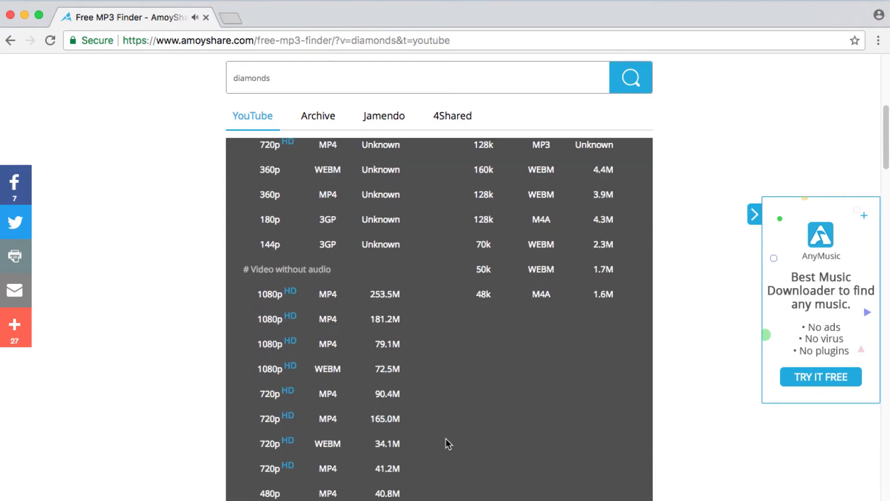
scroll(up, 3)
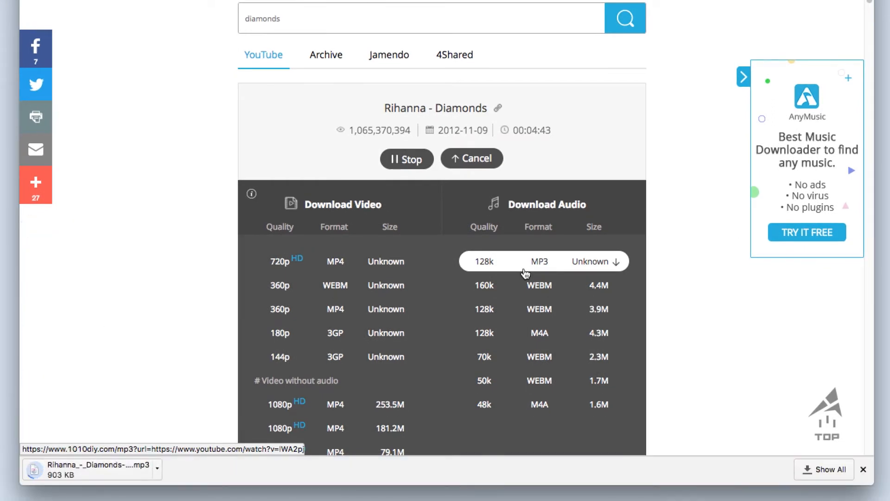
scroll(up, 3)
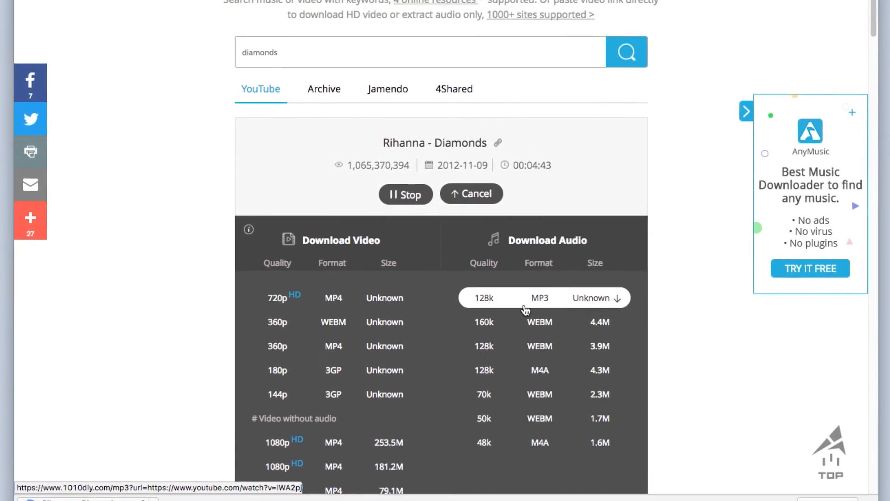
scroll(up, 3)
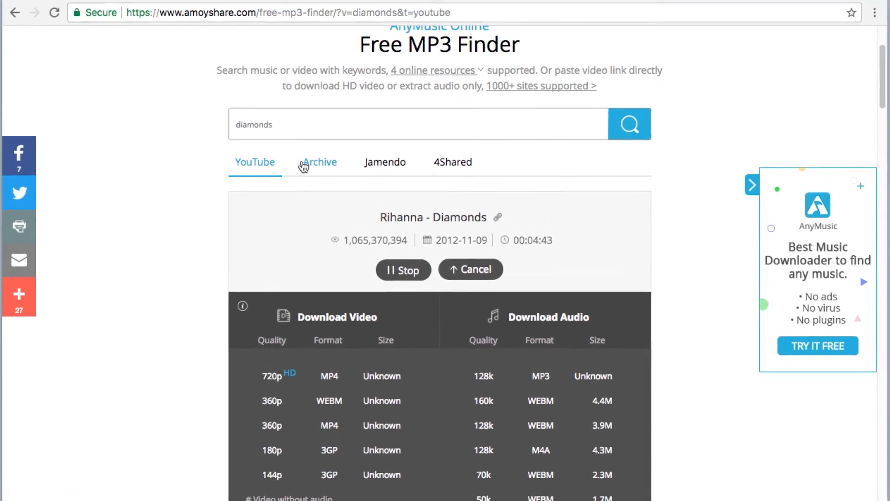
Search rihanna, preview DJ Khaled - Wild Thoughts and download its 128k MP3
text(rihanna)
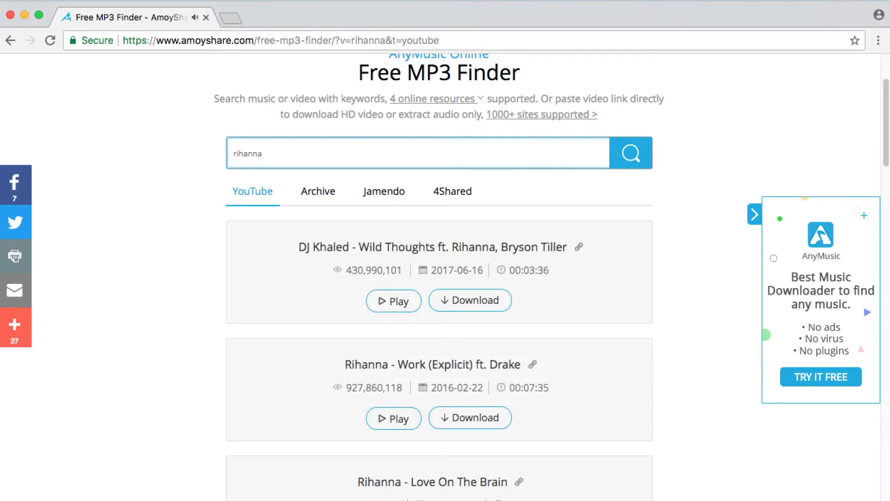
click(393, 300)
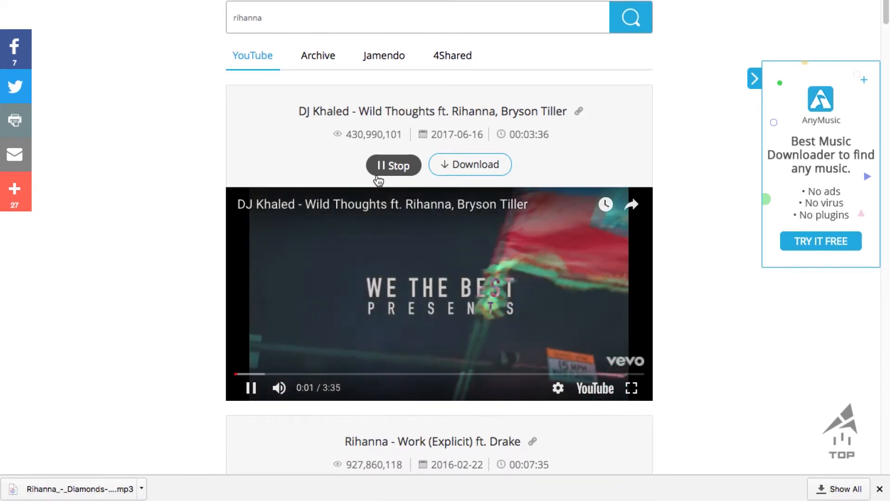
click(469, 164)
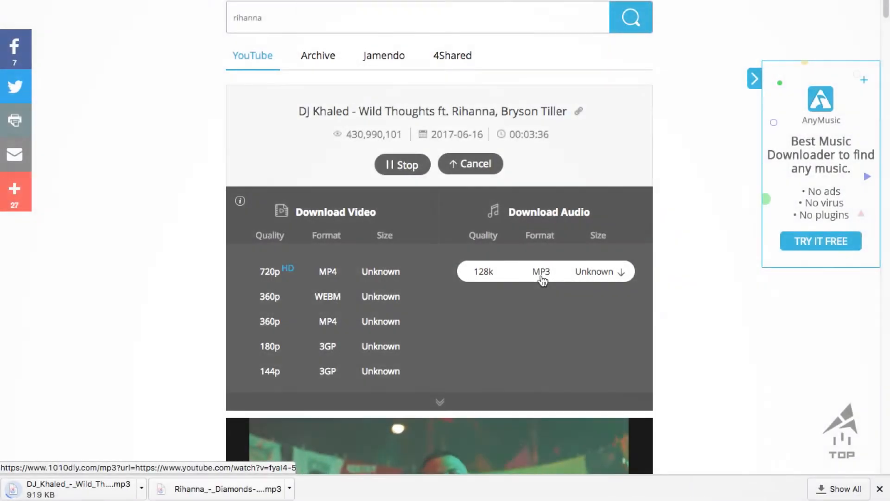
Search YouTube for rihanna and play the Rihanna - Work (Explicit) ft. Drake video
scroll(up, 3)
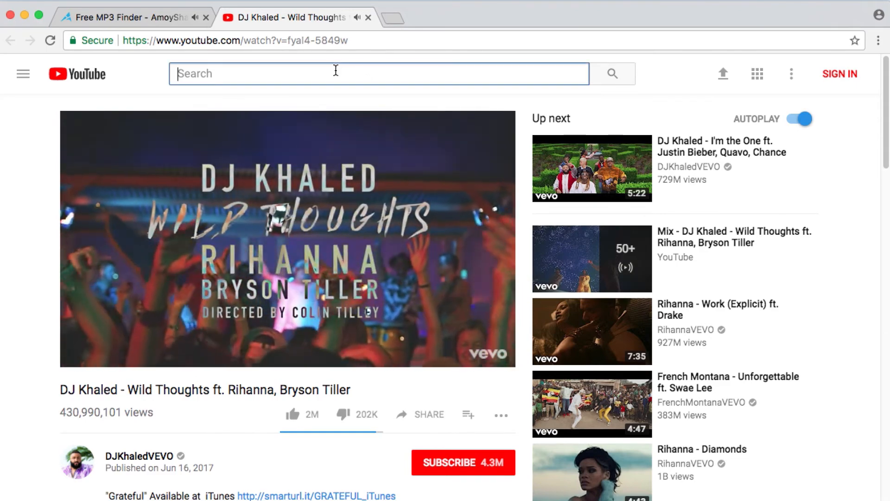
text(riha)
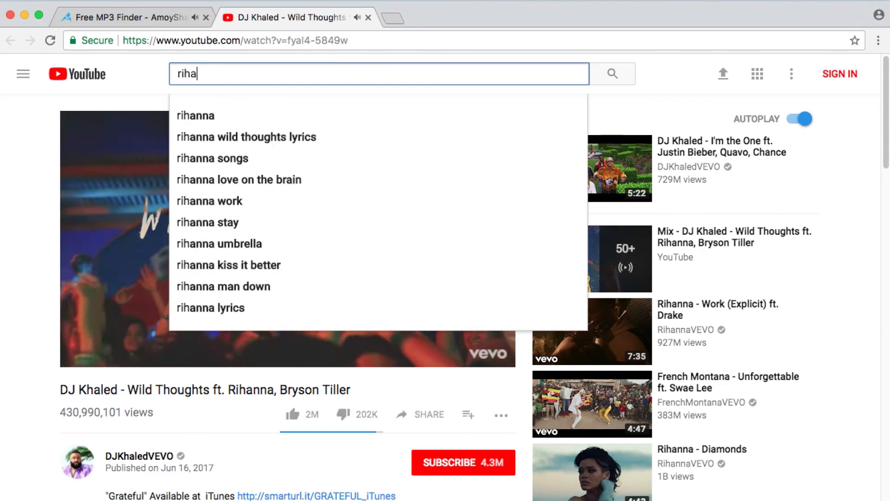
click(195, 115)
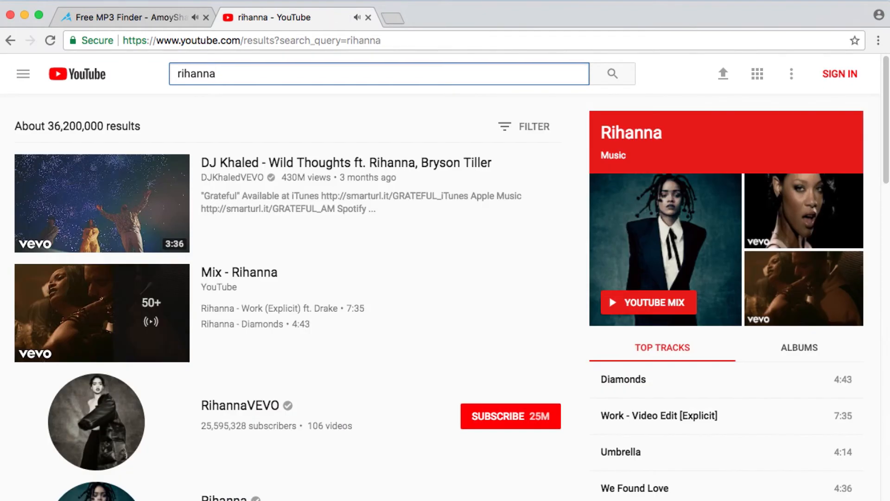
scroll(down, 3)
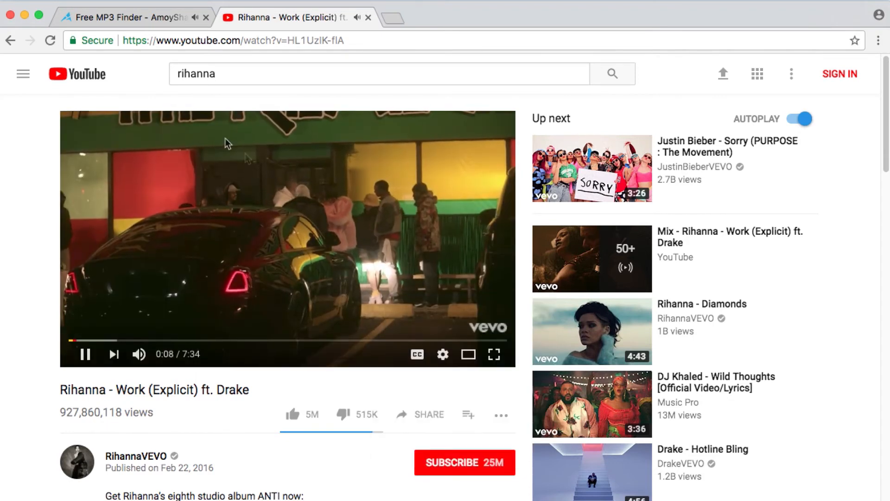
click(137, 16)
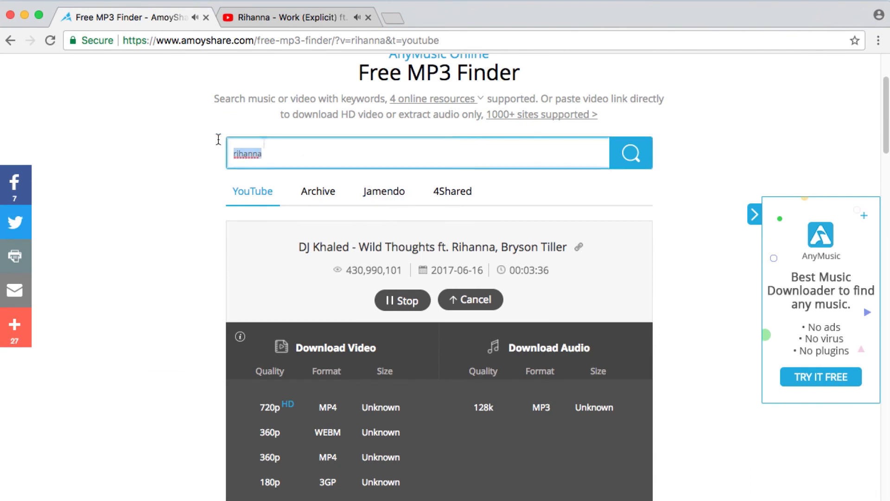
text(https://youtu.be/HL1UzlK-flA)
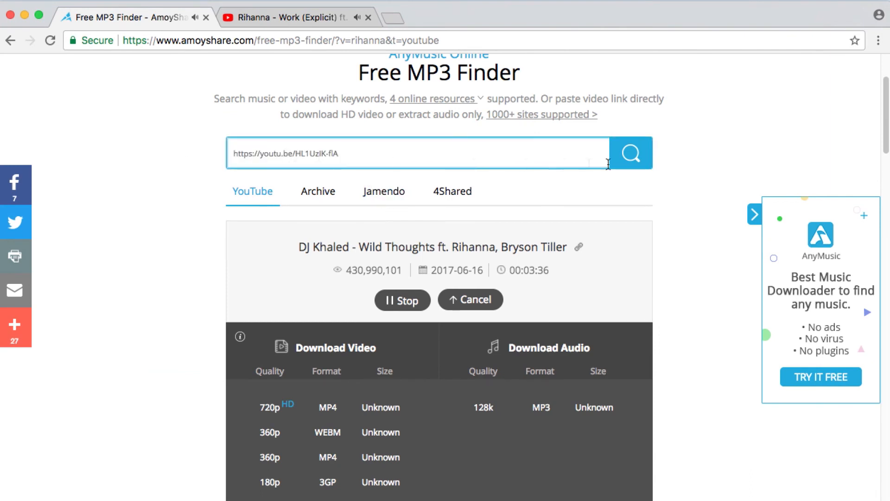
click(629, 153)
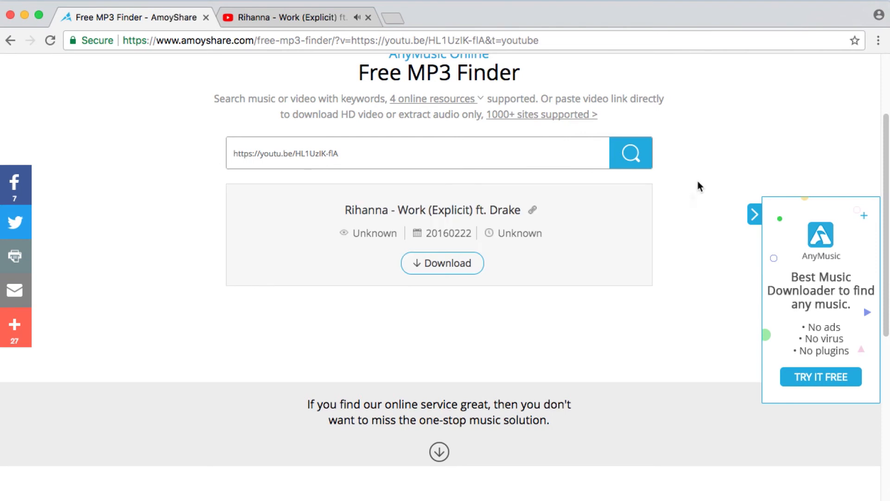
click(442, 262)
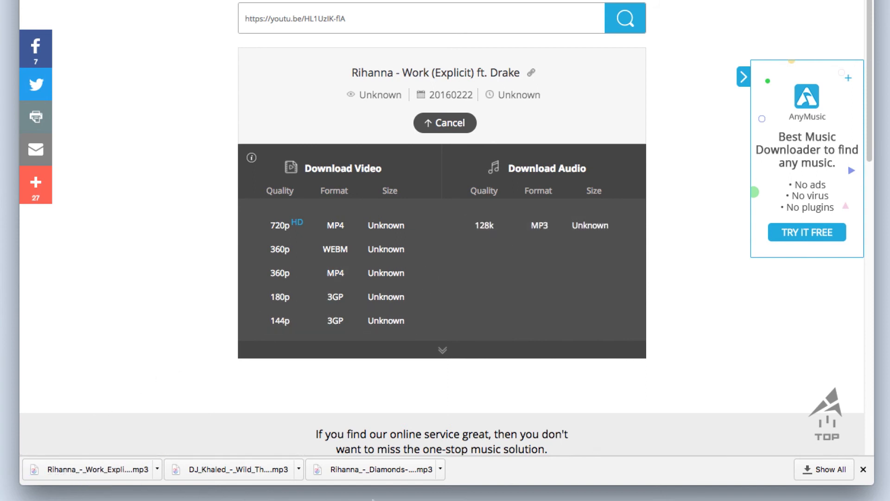
mouse_move(358, 498)
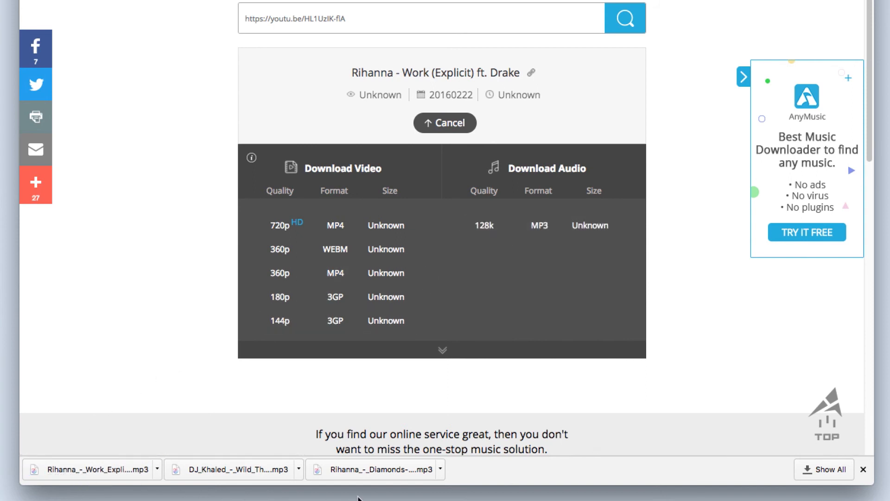